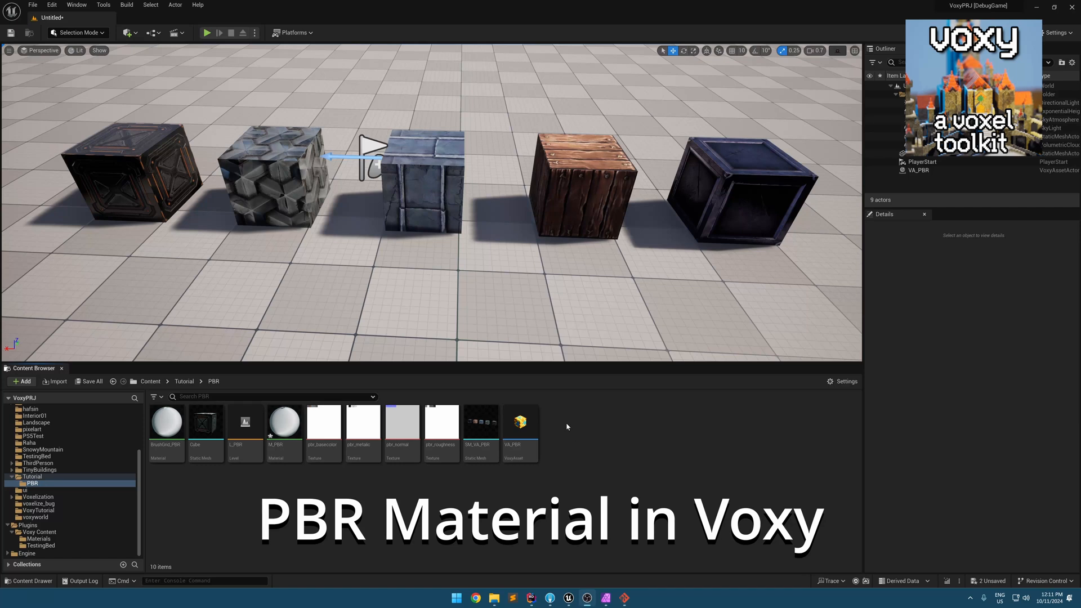
mouse_move(518, 423)
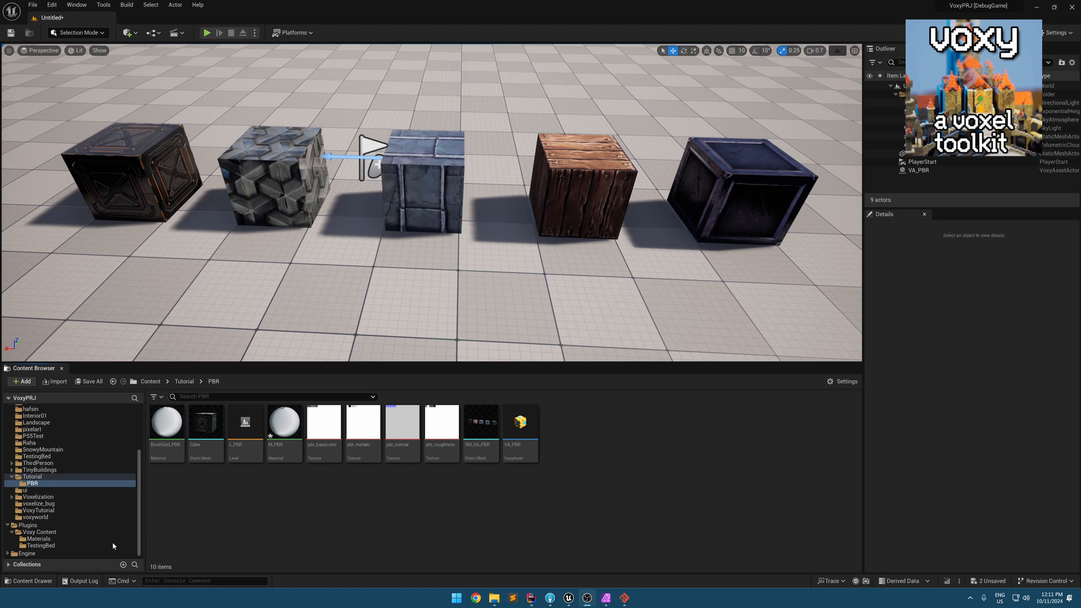
mouse_move(38, 531)
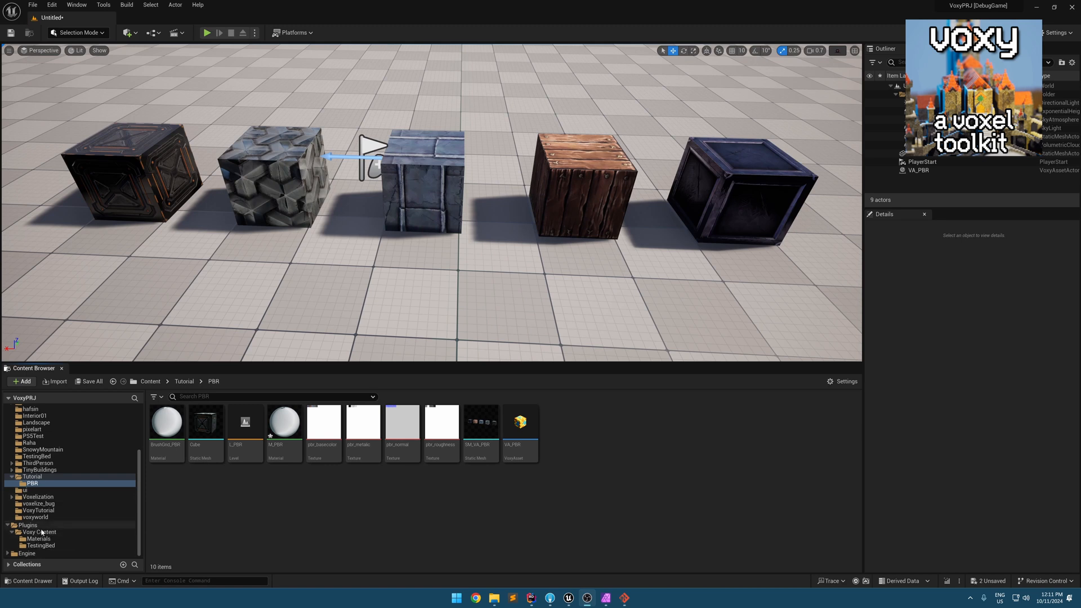
Browse the Voxy plugin's Materials folder and select the BrushGrid material.
click(37, 539)
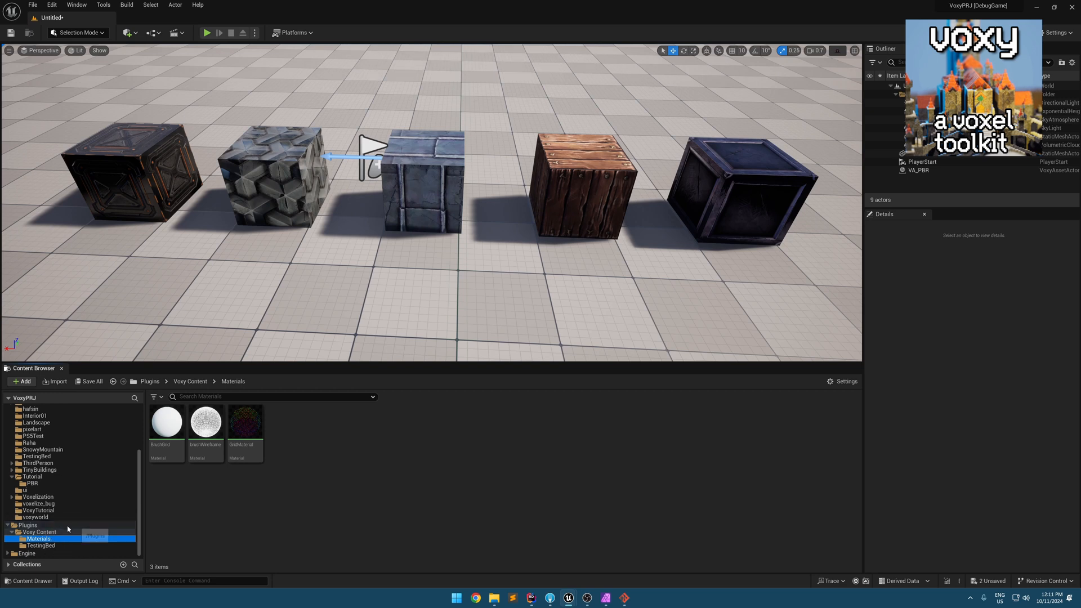
mouse_move(65, 533)
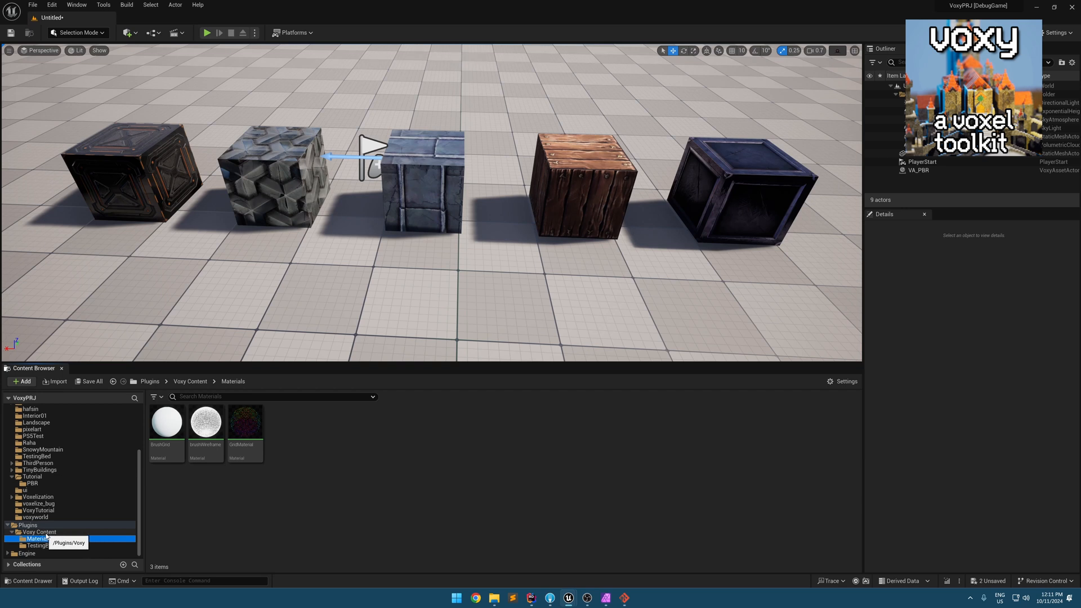
click(165, 423)
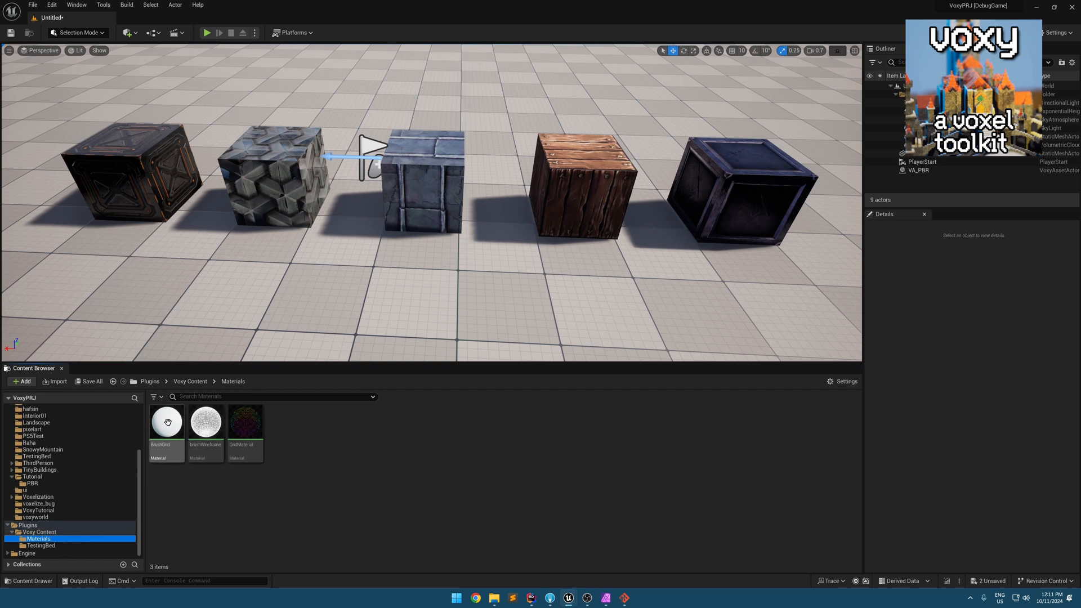
mouse_move(167, 421)
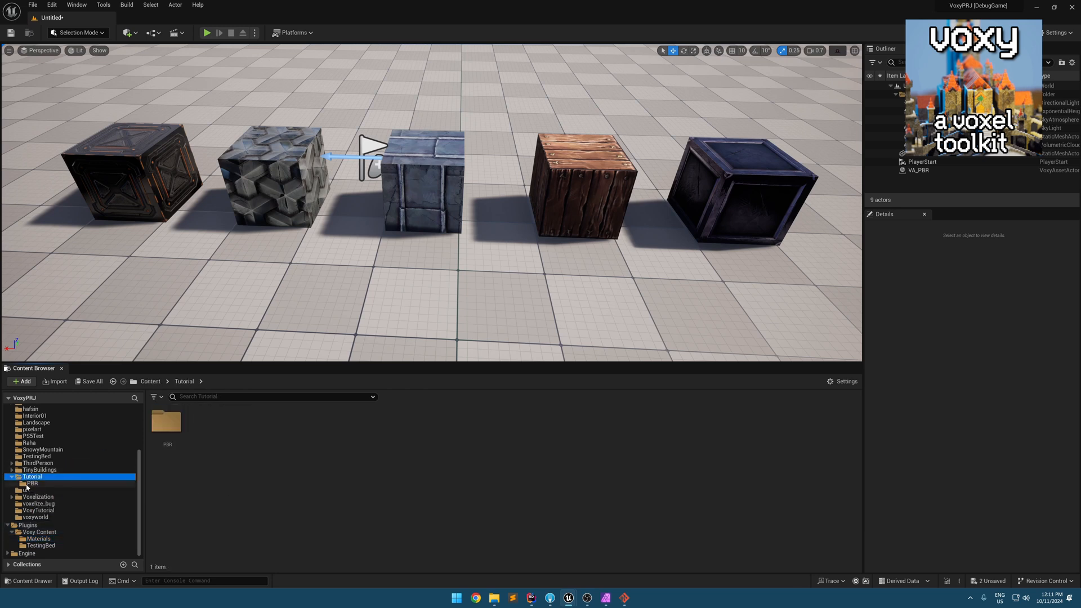
Open BrushGrid_PBR from the PBR folder and view its Texture Sample nodes in the graph.
double_click(31, 483)
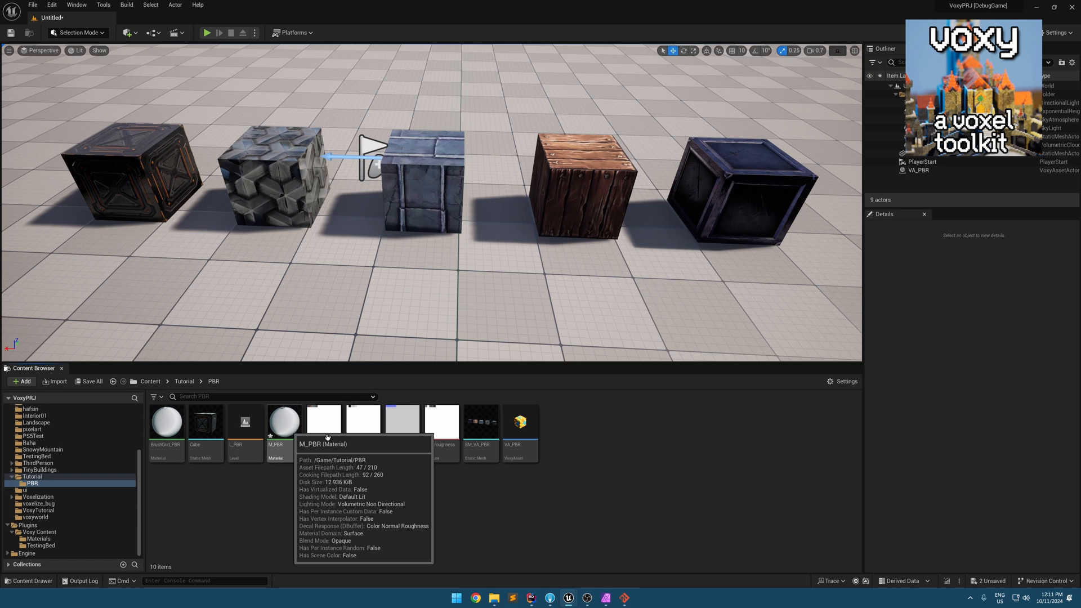
click(165, 420)
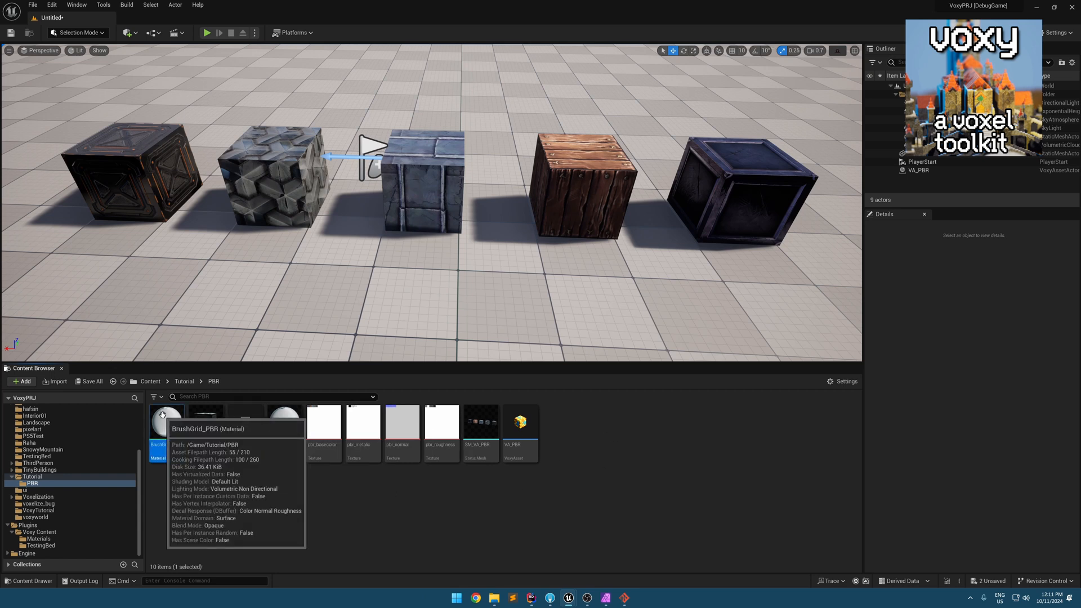
double_click(158, 421)
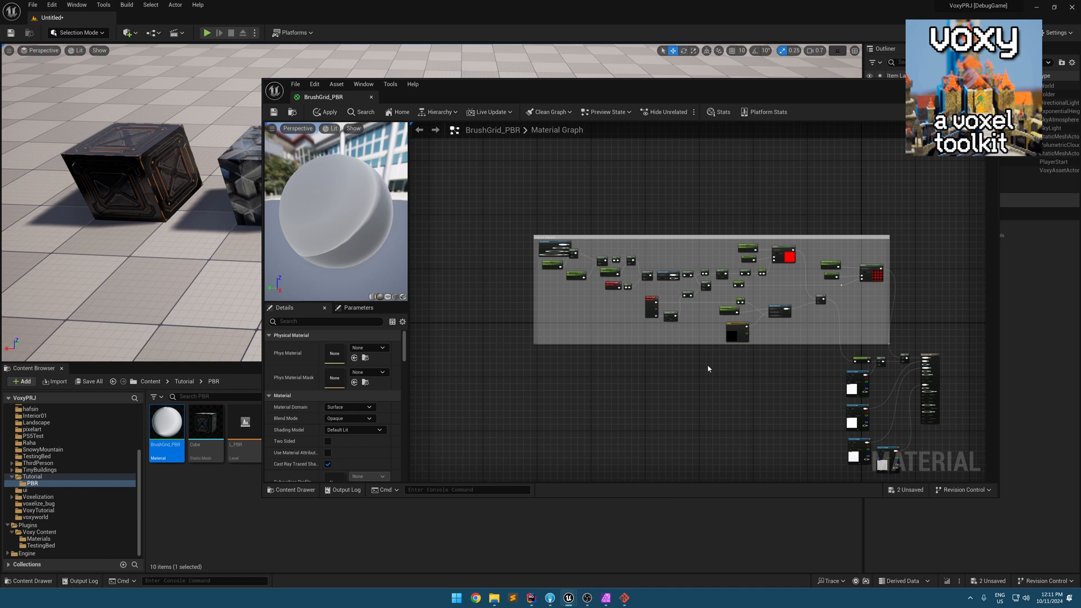
scroll(up, 3)
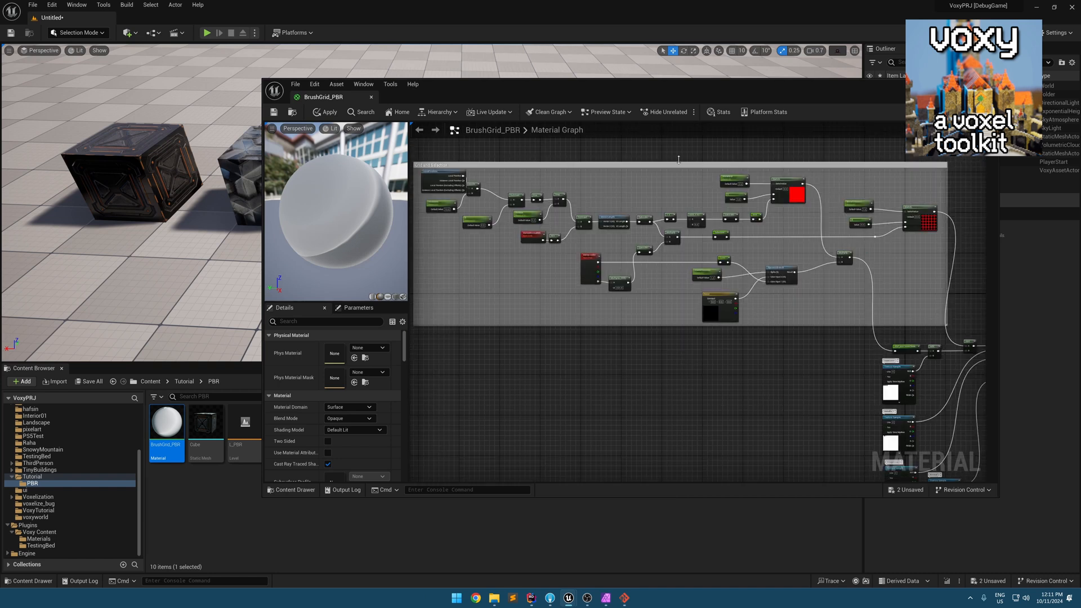
mouse_move(636, 207)
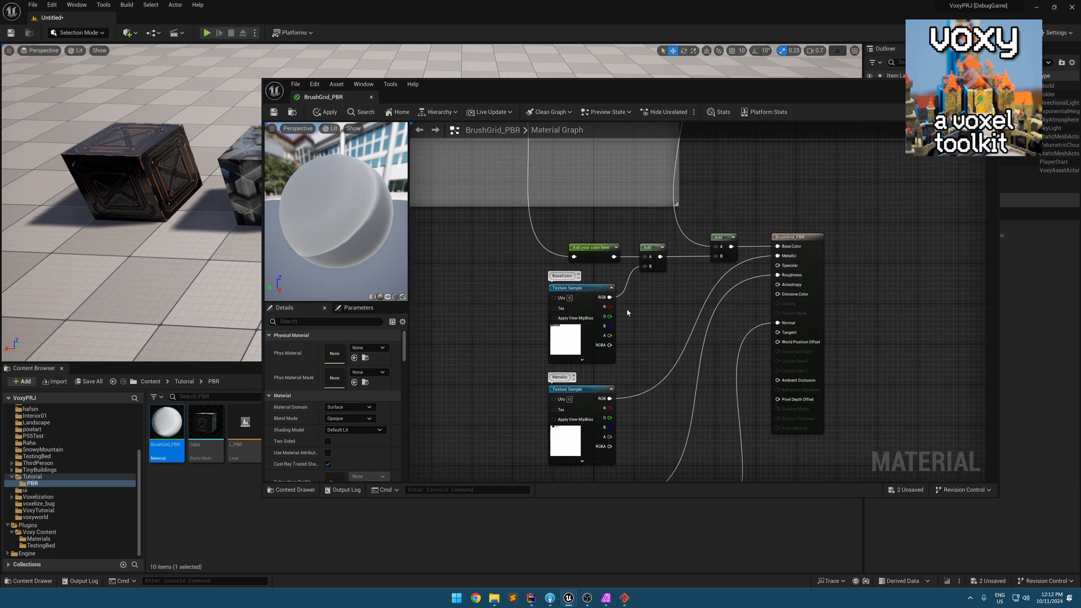
scroll(down, 3)
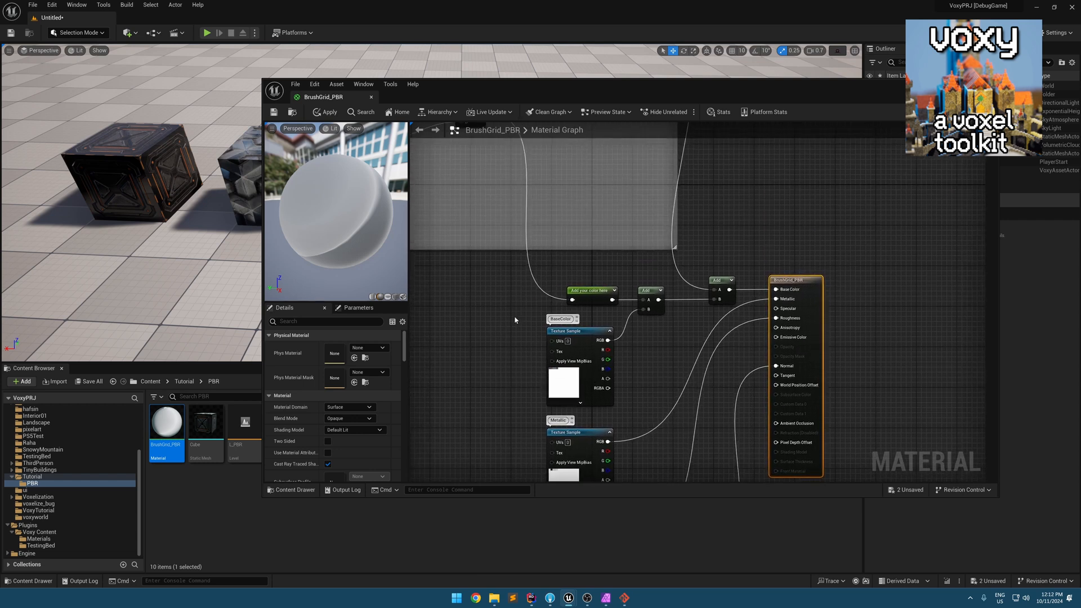
click(591, 268)
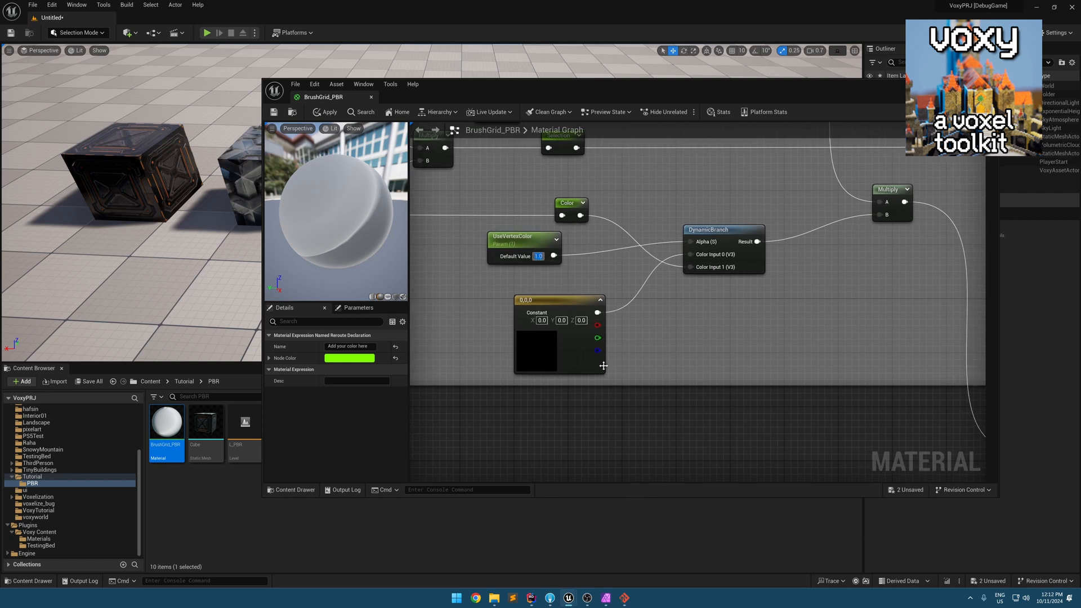
mouse_move(581, 358)
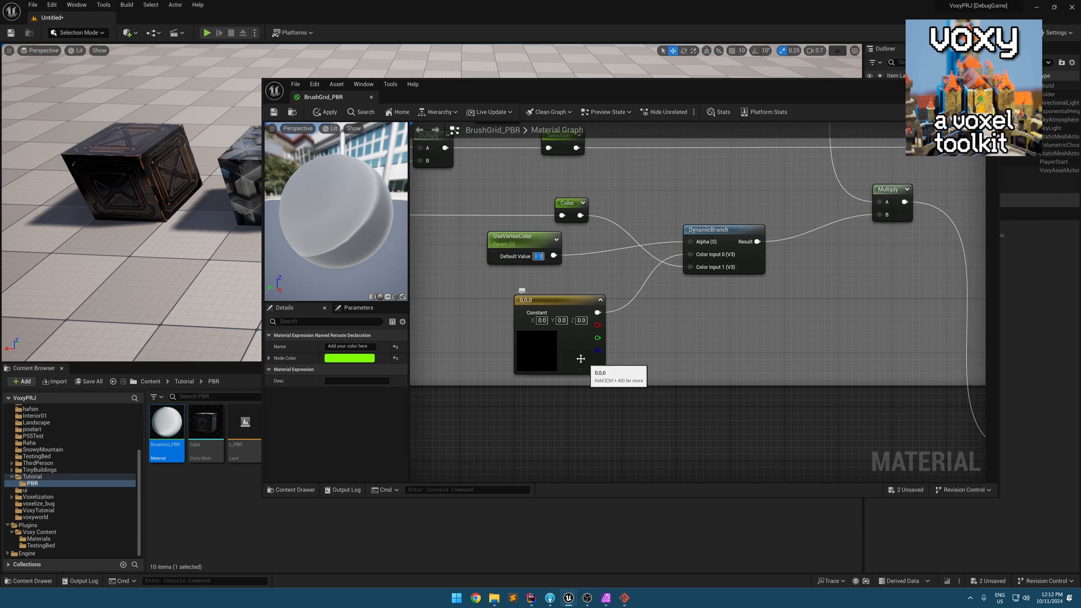
mouse_move(603, 241)
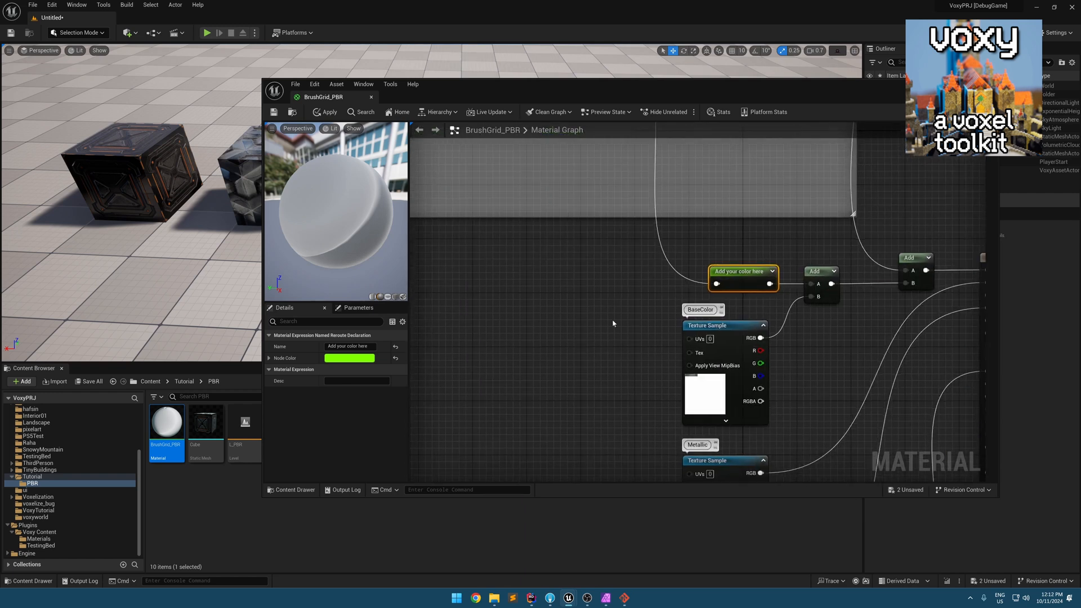
scroll(down, 3)
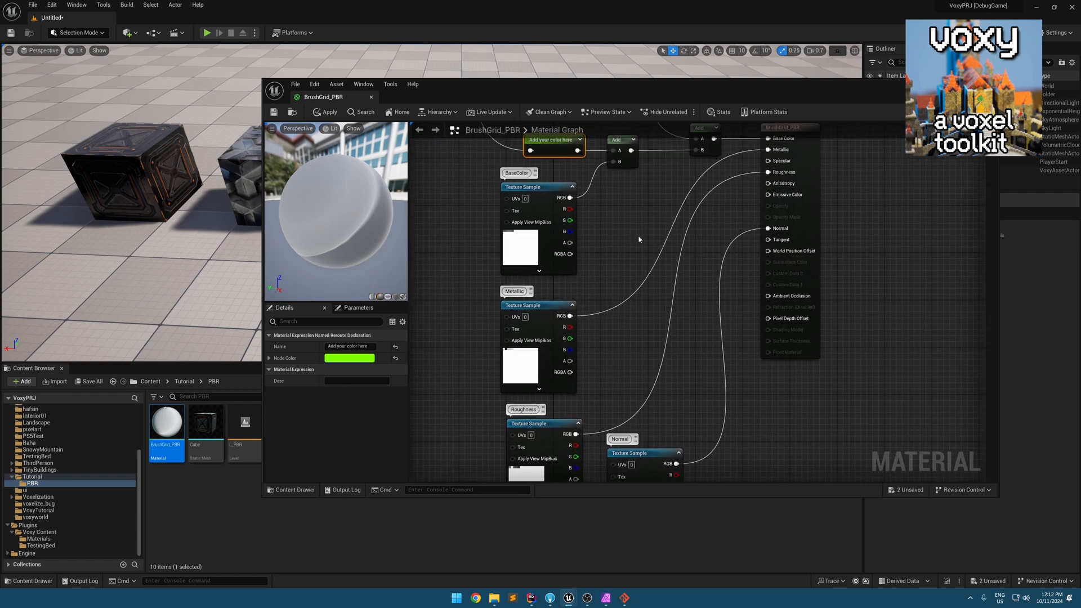
Close the BrushGrid_PBR material, answer the apply-changes prompt, and bring up the colour atlas image.
click(325, 111)
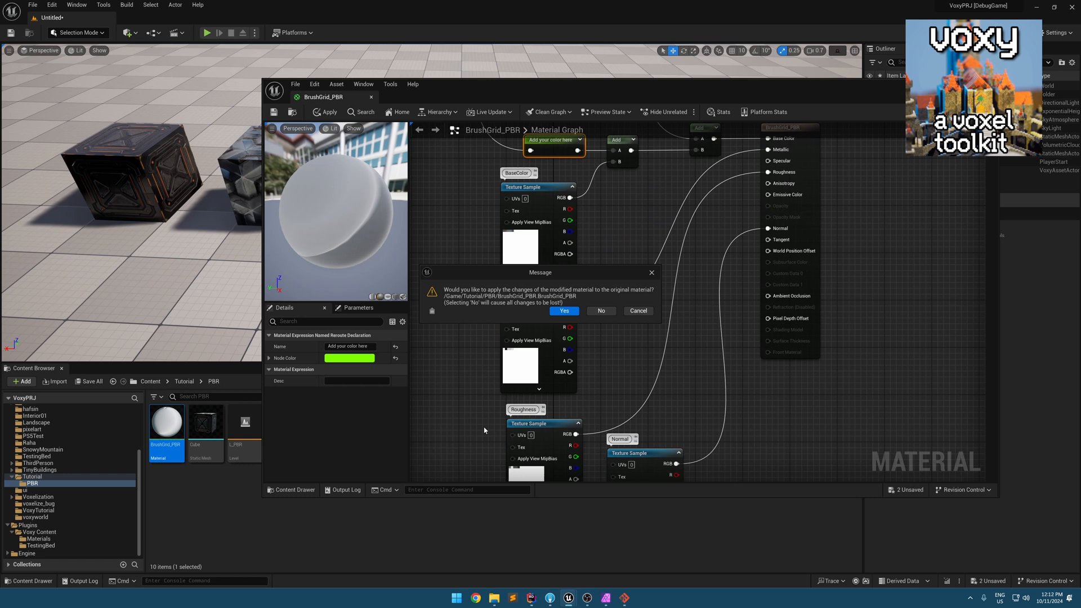
click(564, 311)
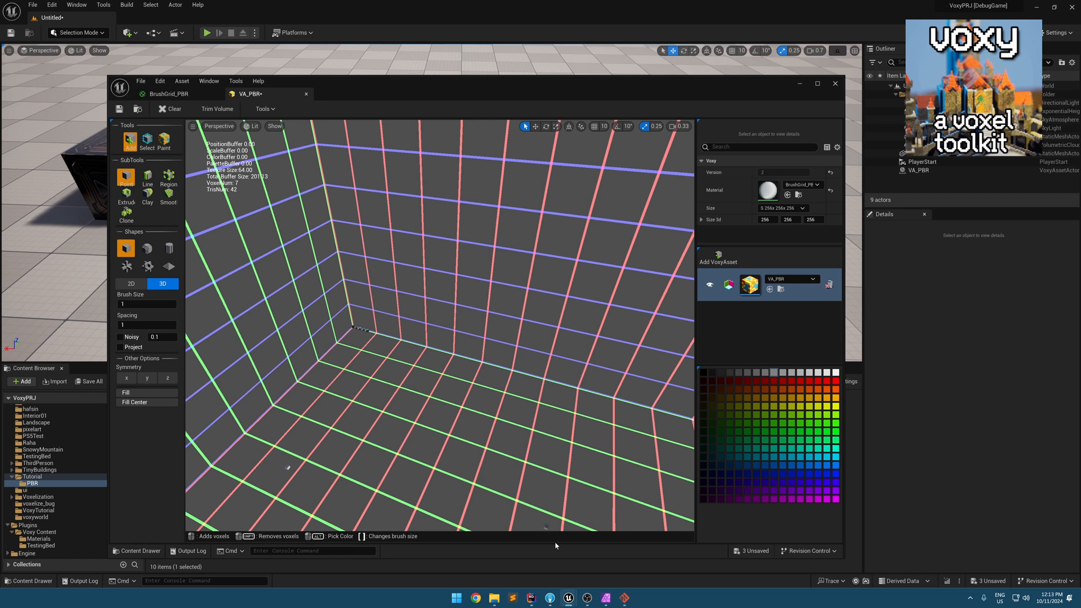
click(605, 598)
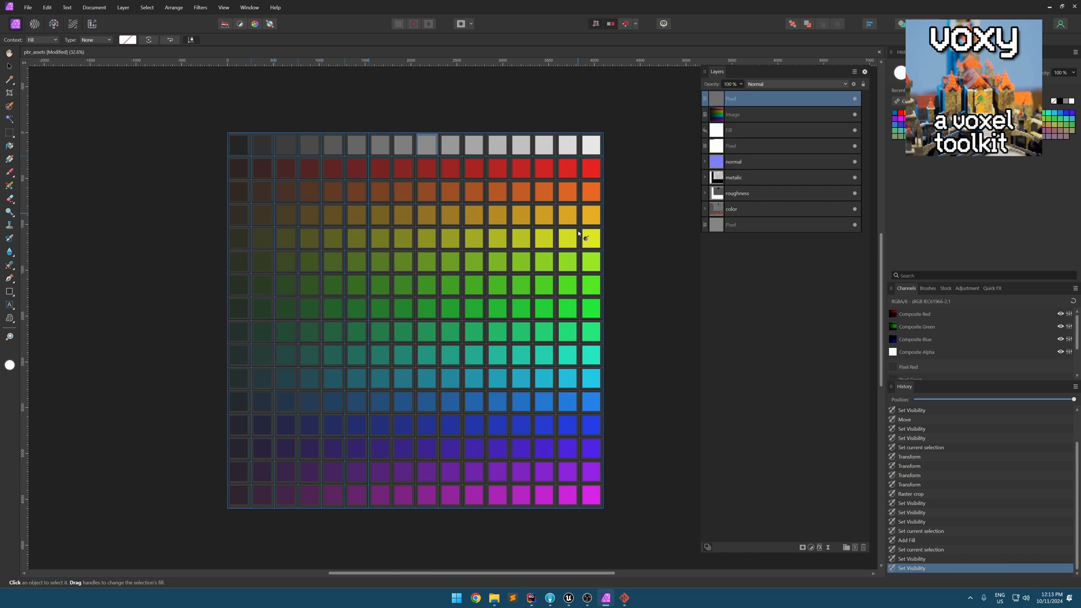
mouse_move(234, 153)
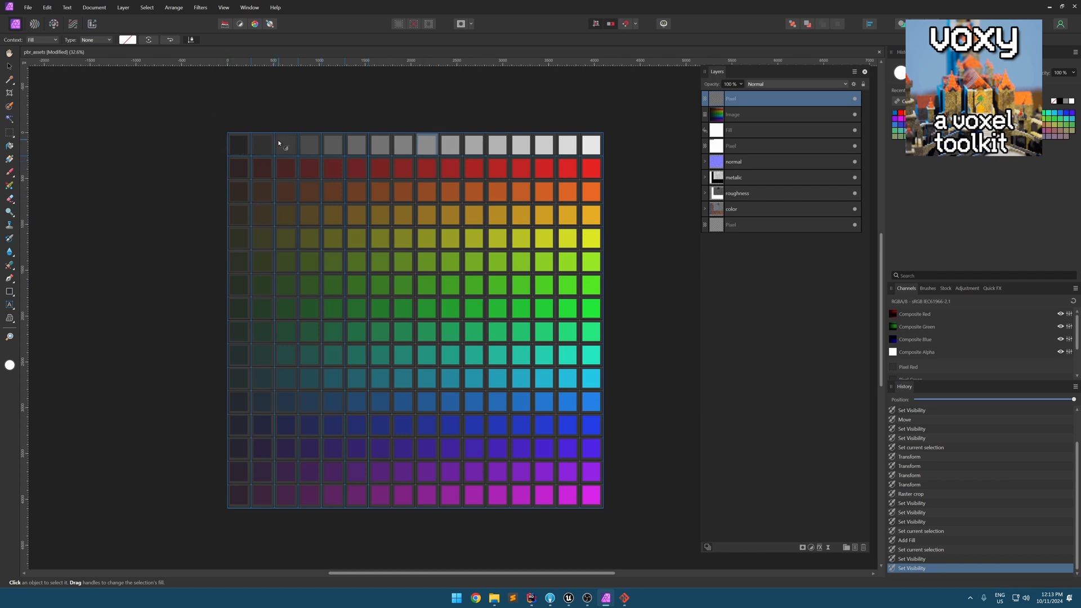
mouse_move(230, 504)
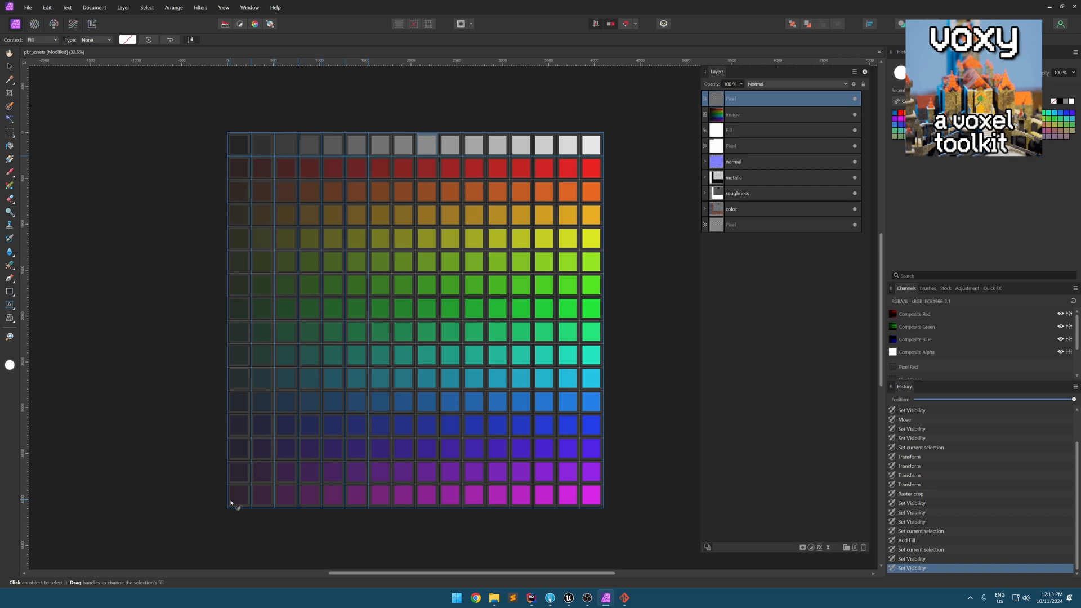
mouse_move(275, 122)
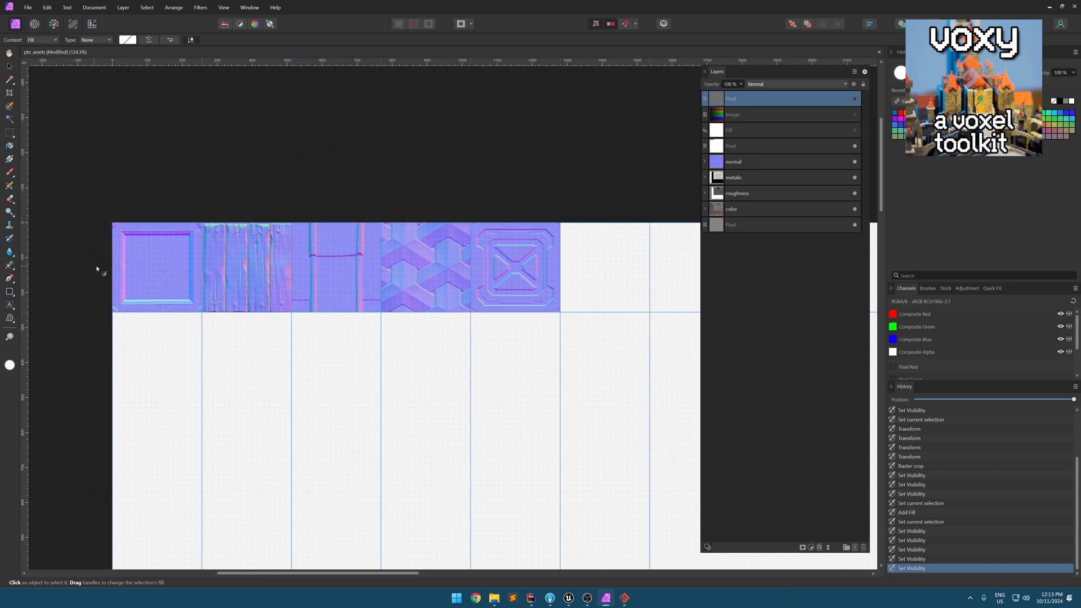
mouse_move(131, 285)
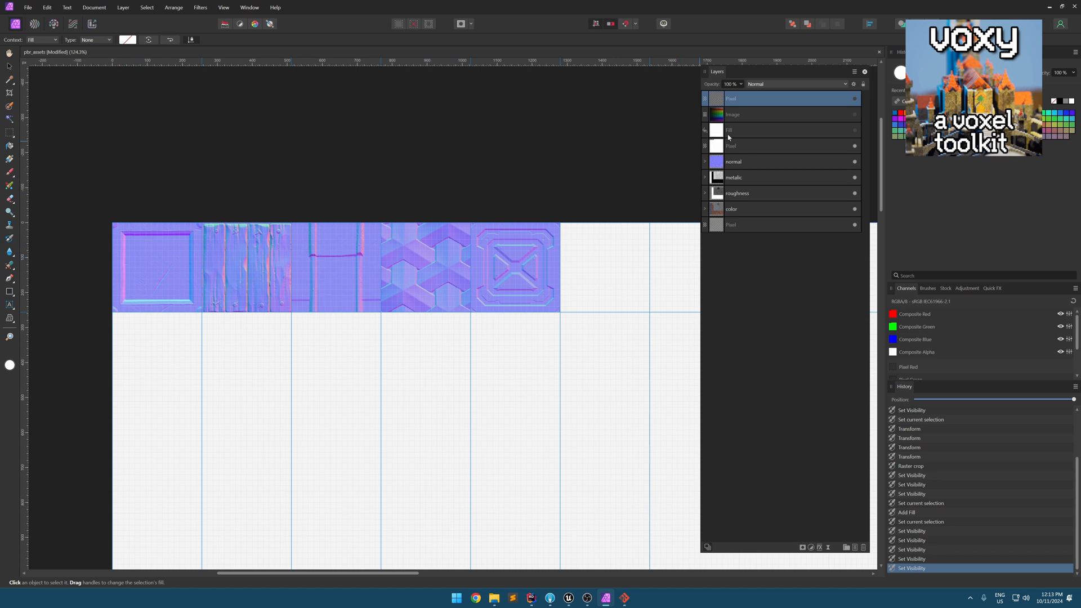
mouse_move(822, 172)
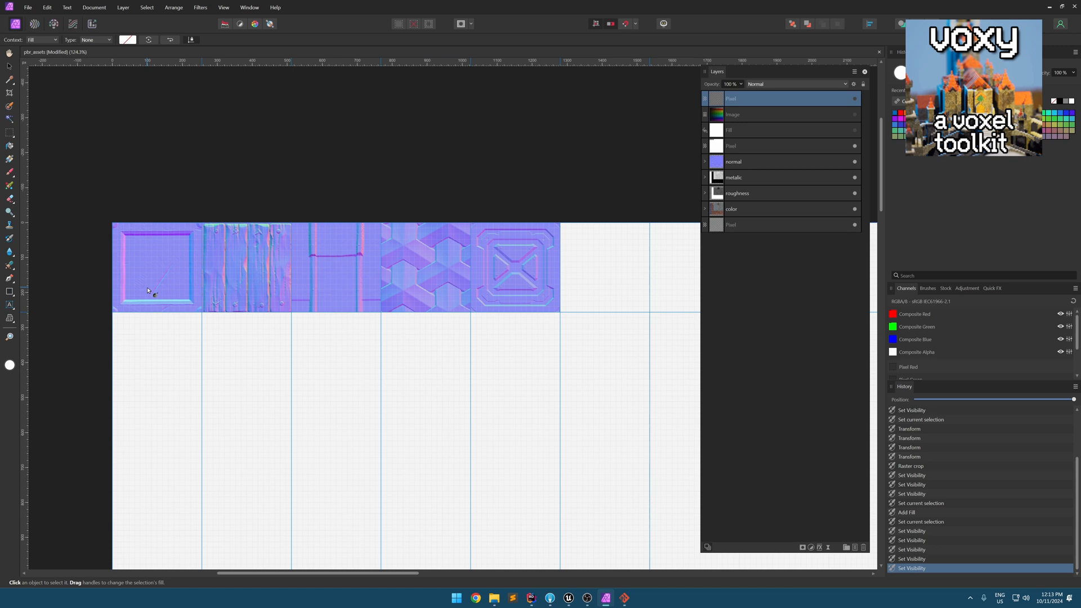
mouse_move(629, 211)
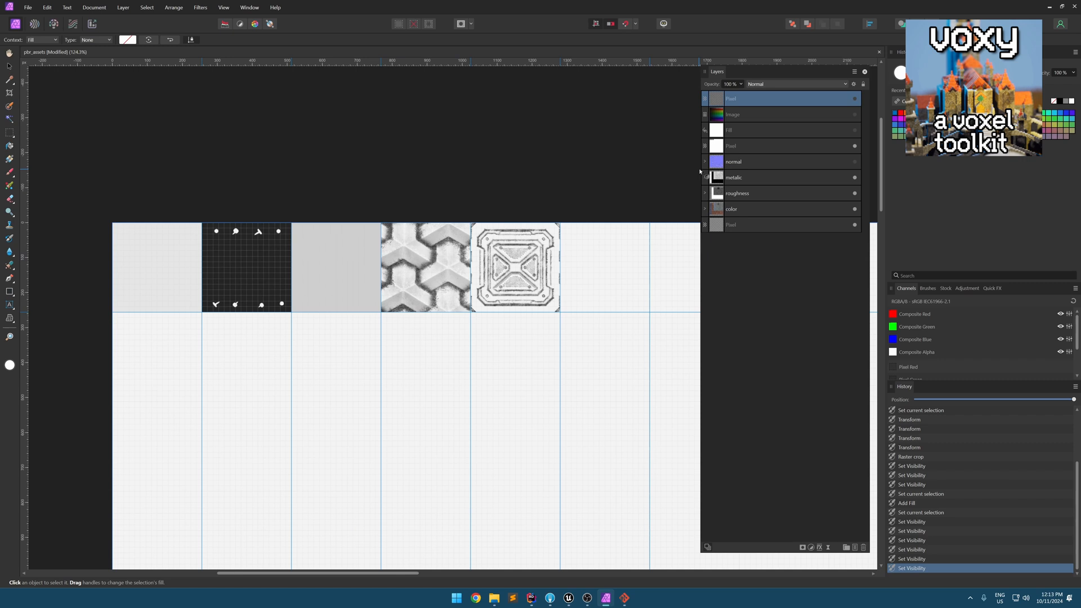
Expand the normal, metallic and roughness groups to reveal their five textures, then leave for the exported files.
click(704, 161)
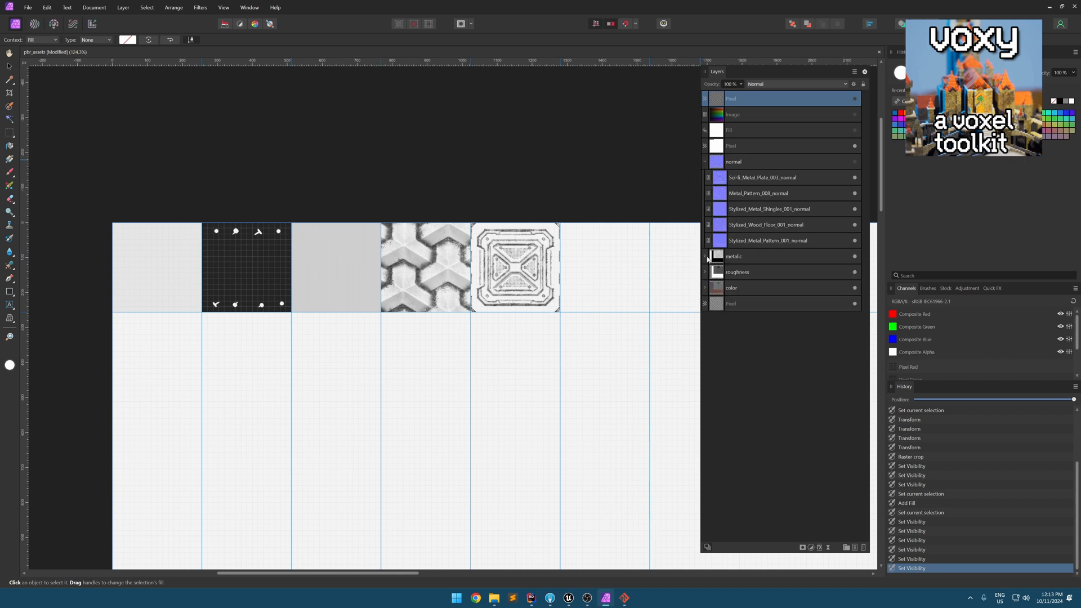
click(705, 256)
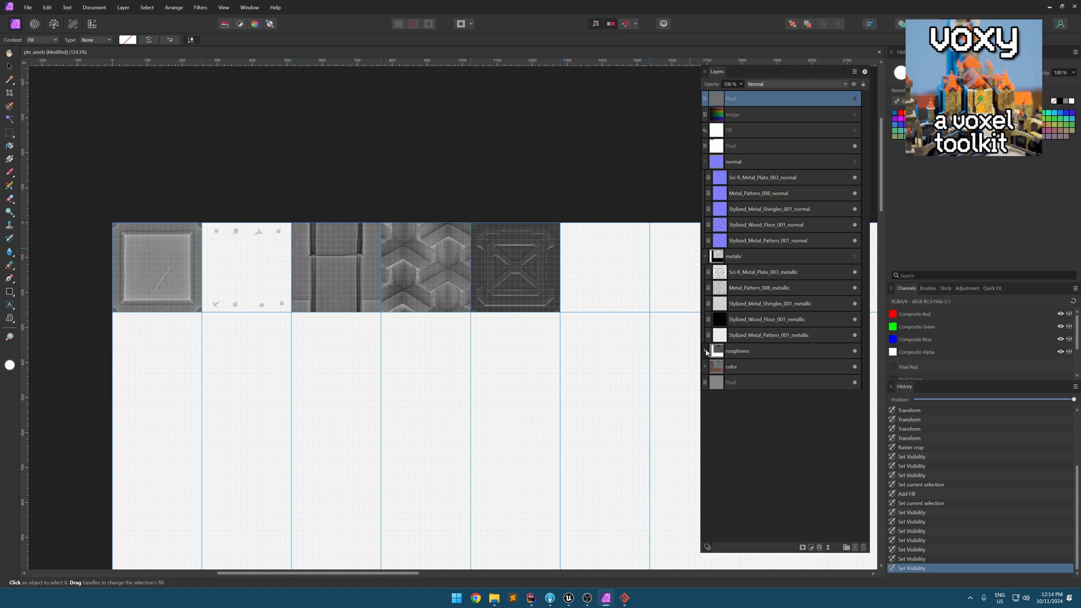
click(706, 351)
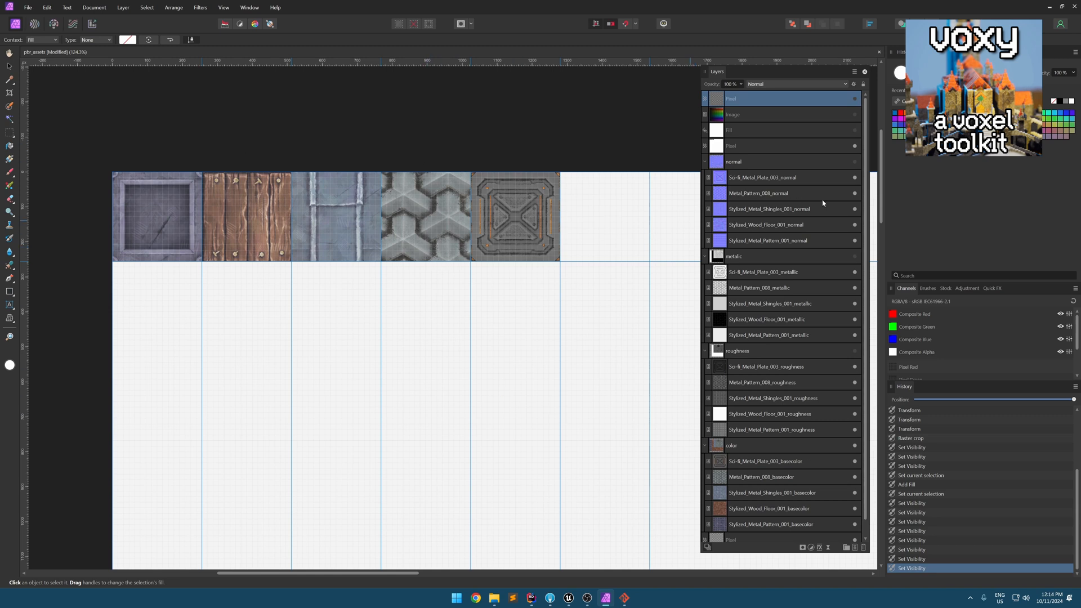
key(alt+tab)
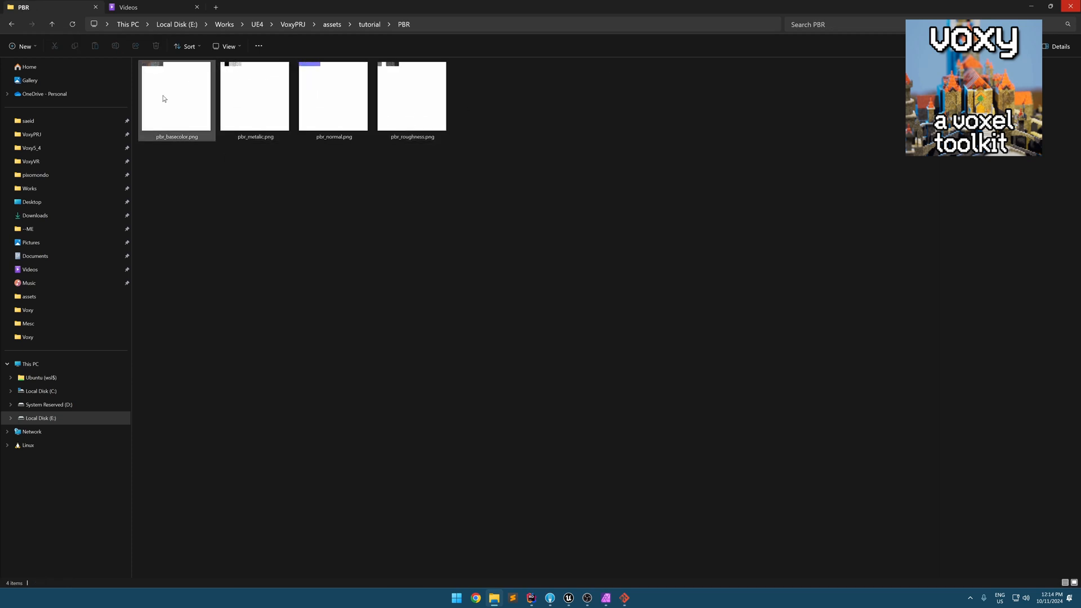
Browse the assets/tutorial/PBR folder with the exported basecolor, metallic, normal and roughness PNGs.
click(412, 96)
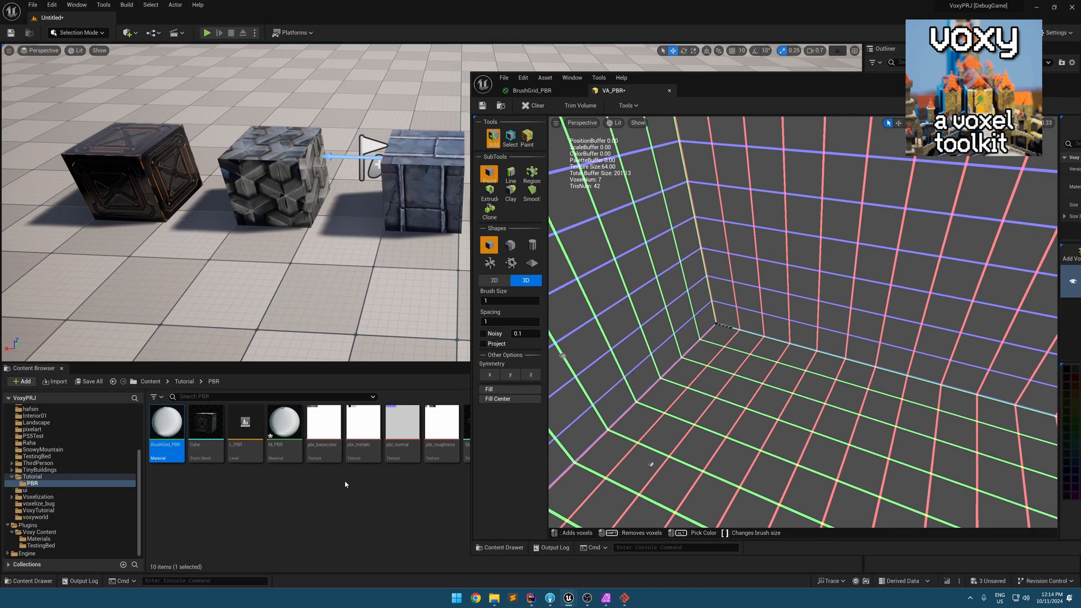
Return to the BrushGrid_PBR graph and inspect the Add node in the colour chain.
click(307, 479)
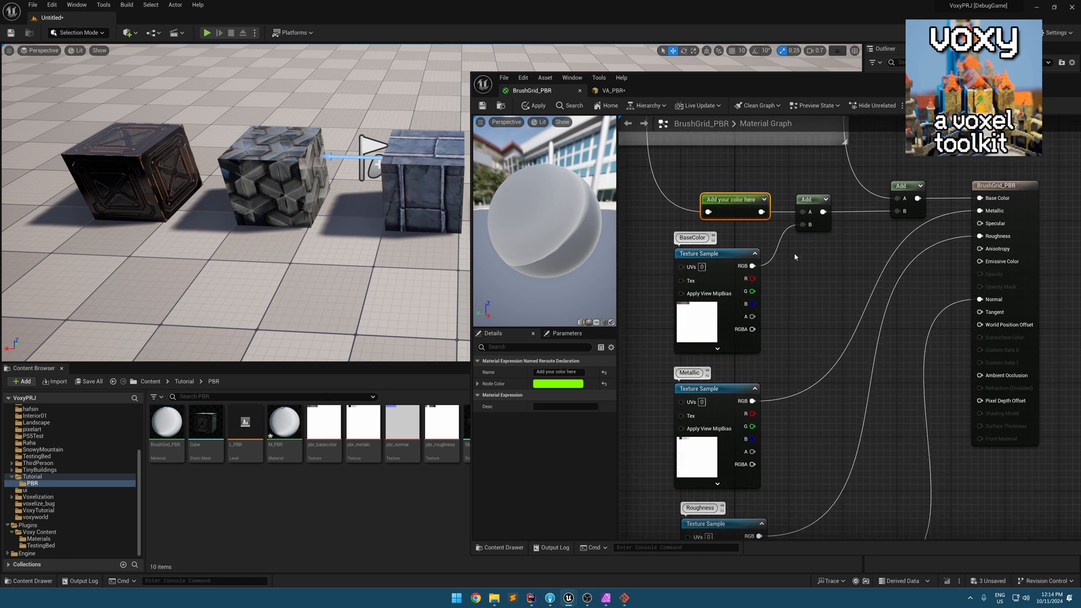
click(812, 210)
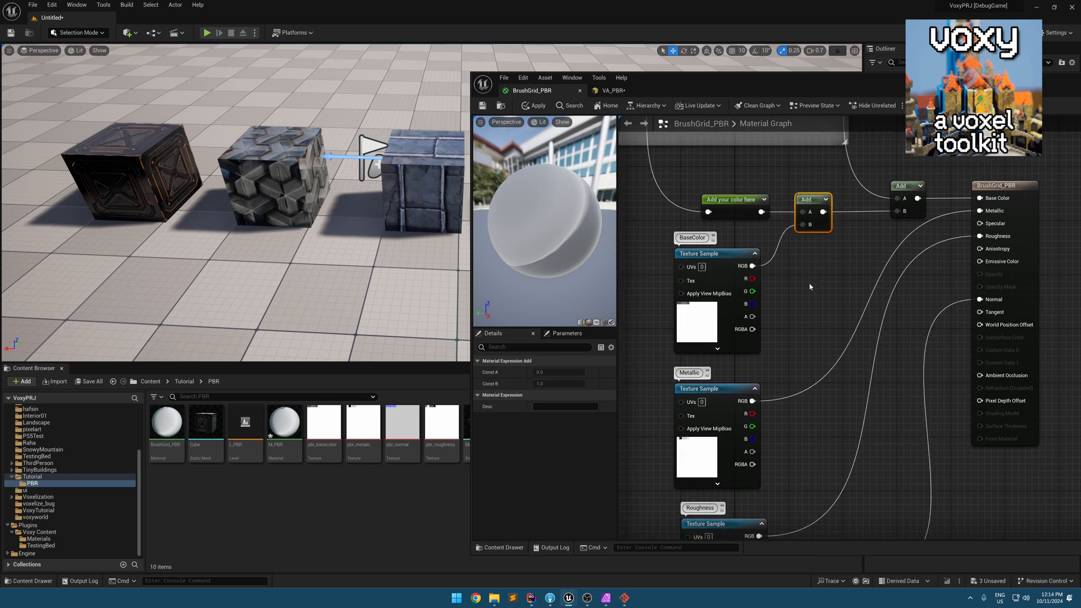
mouse_move(791, 294)
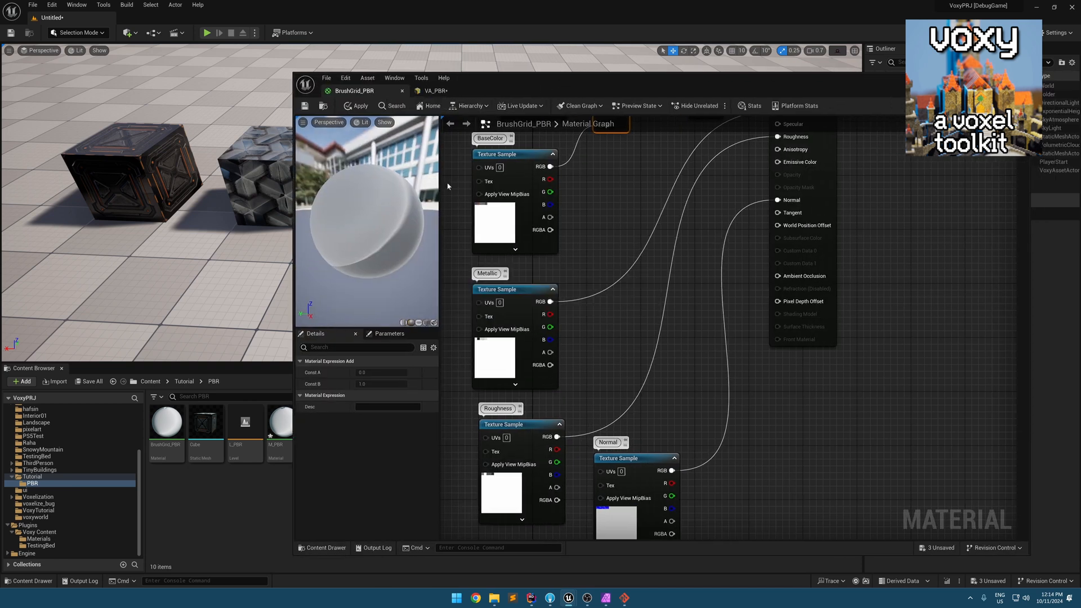
Bring back the pbr_assets atlas in Affinity Photo, then call up the window switcher.
click(434, 90)
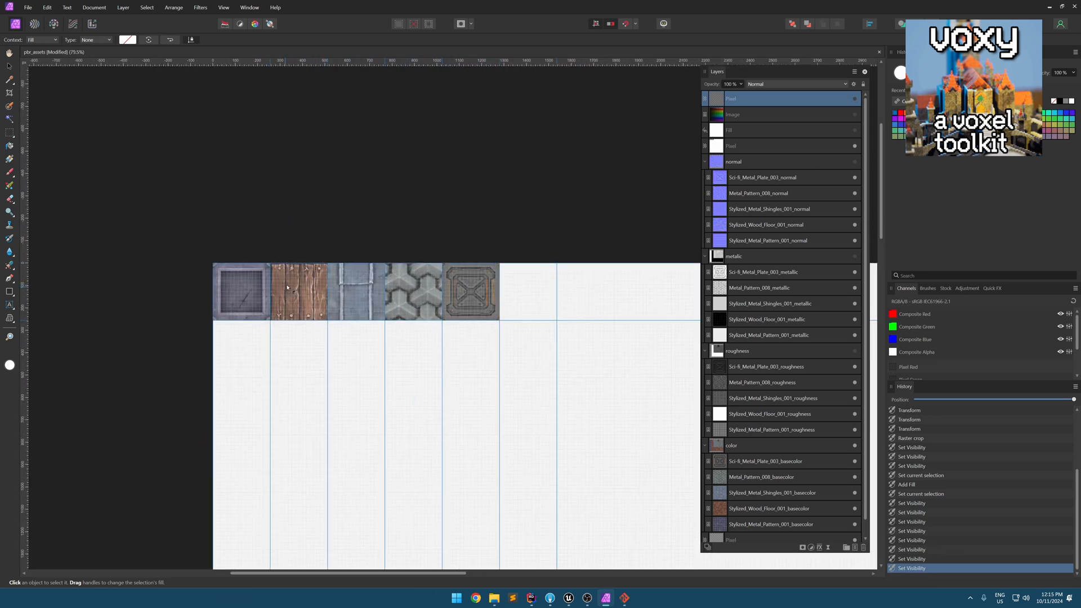
key(alt+tab)
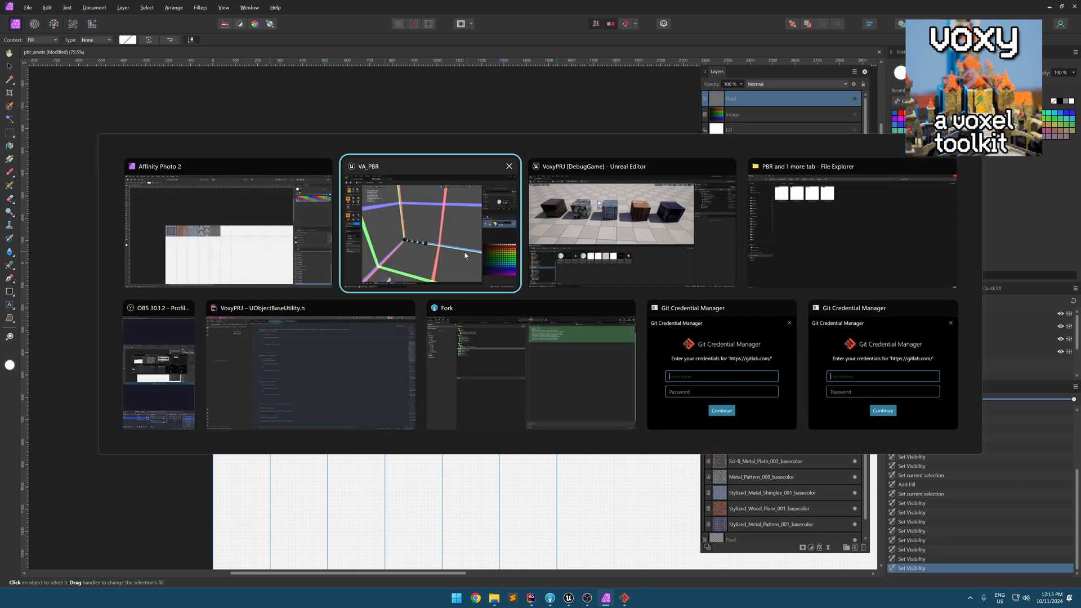
Return to the VA_PBR voxel editor and paint voxels with palette colours mapped to the PBR textures.
click(429, 224)
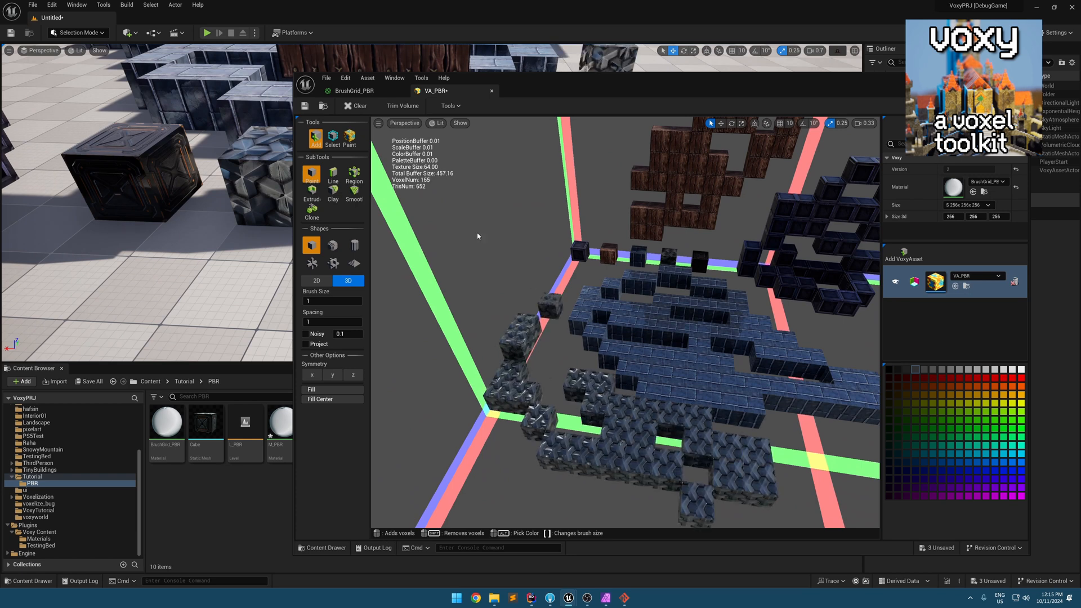
click(353, 182)
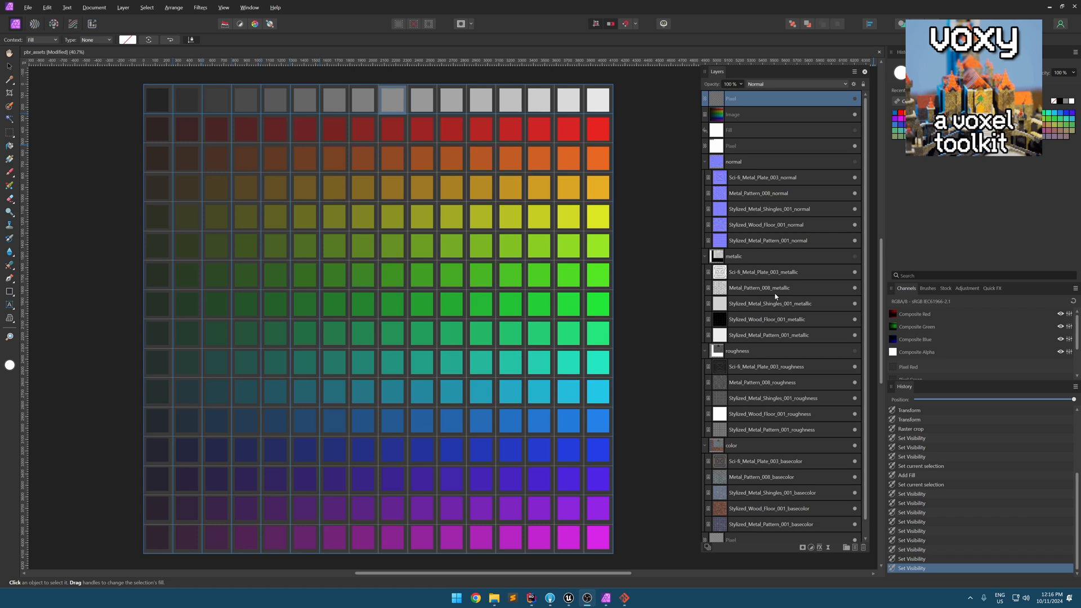
mouse_move(340, 91)
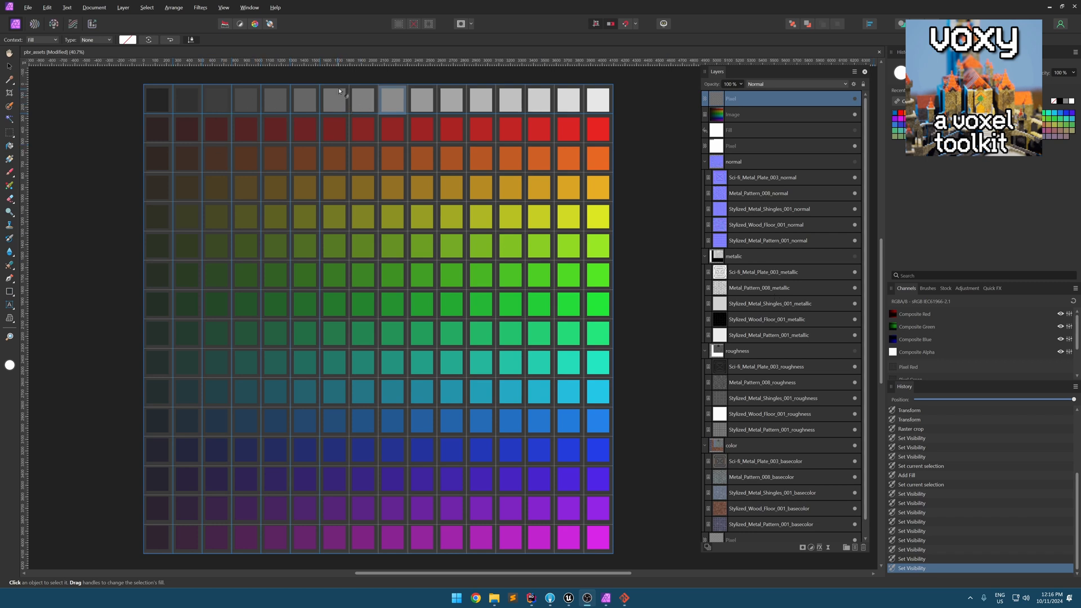
mouse_move(576, 172)
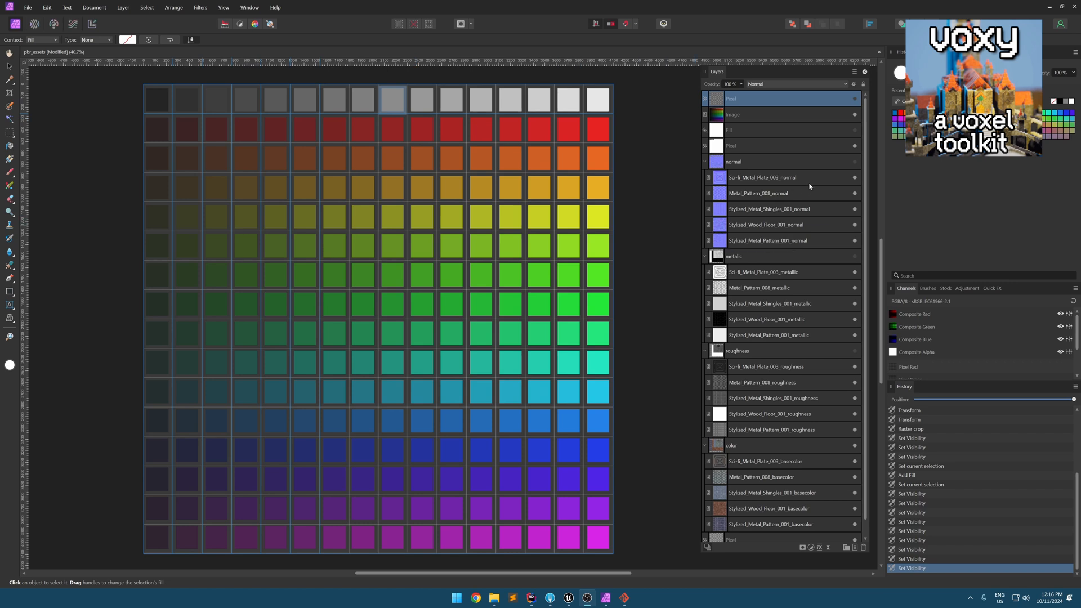
mouse_move(854, 161)
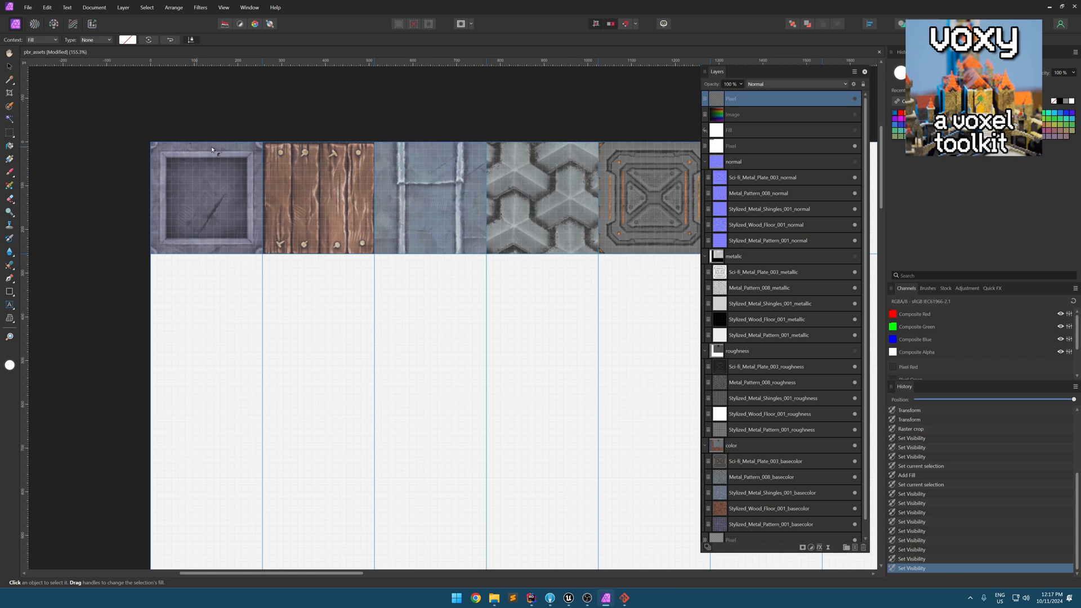
mouse_move(563, 230)
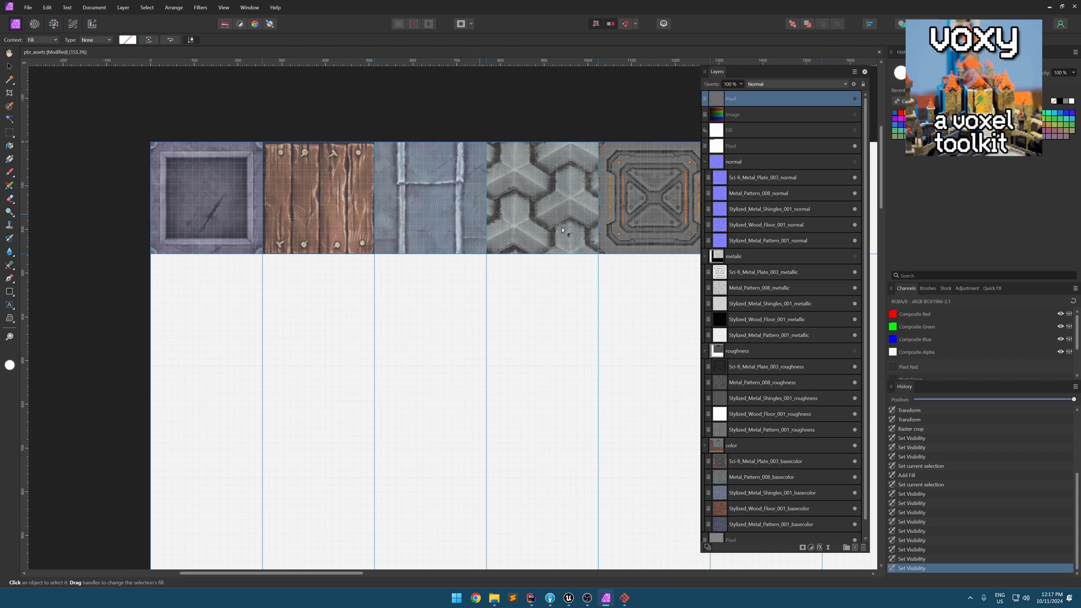
mouse_move(401, 198)
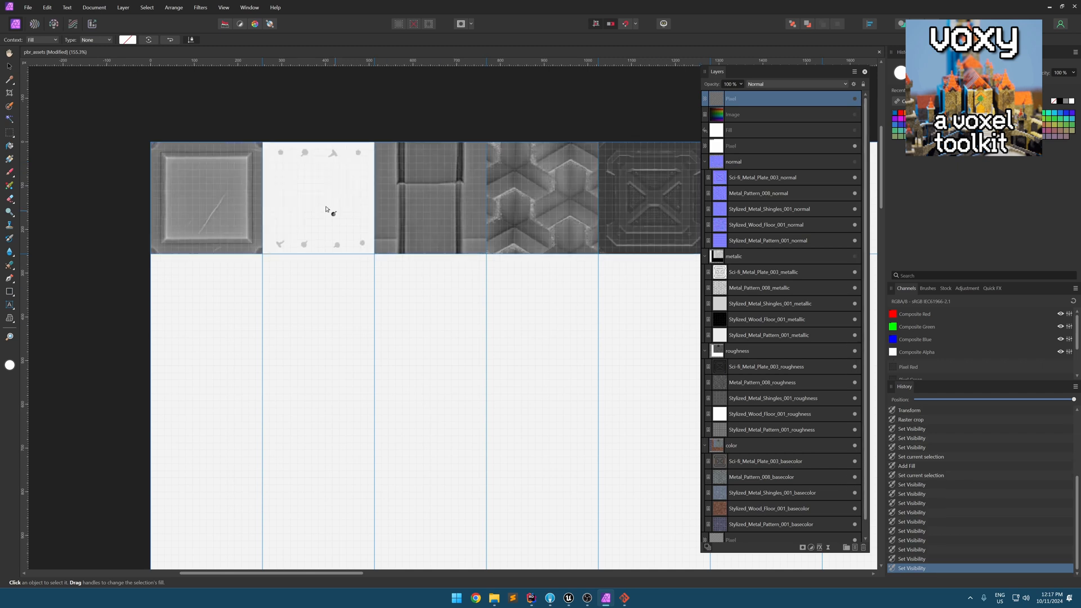
mouse_move(927, 321)
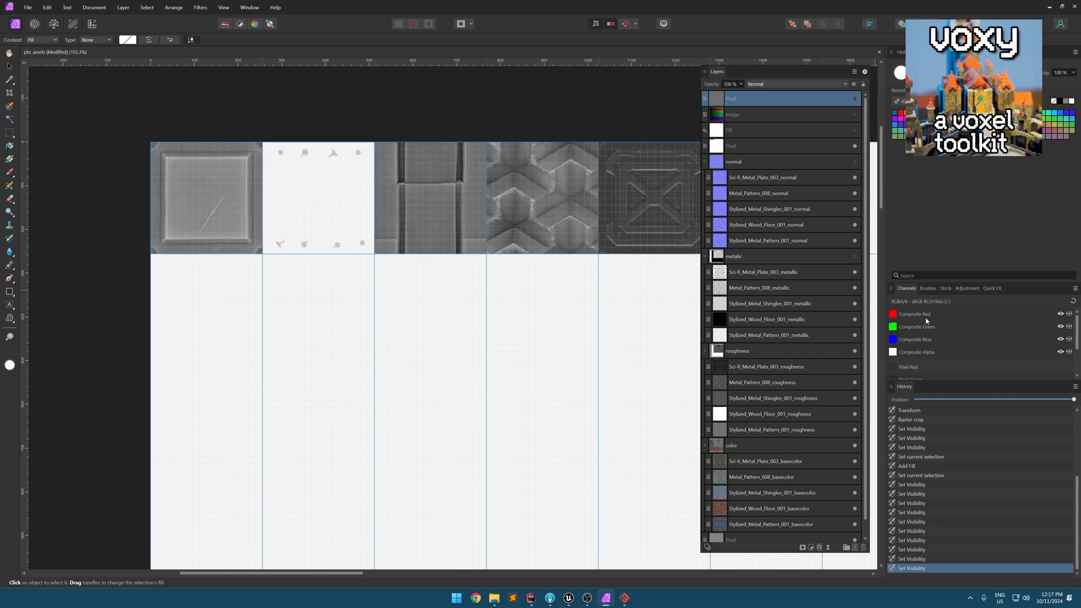